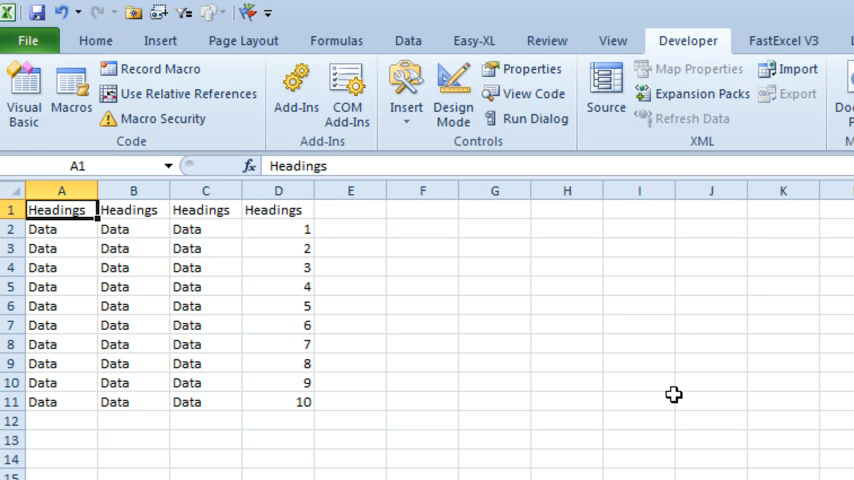
mouse_move(387, 242)
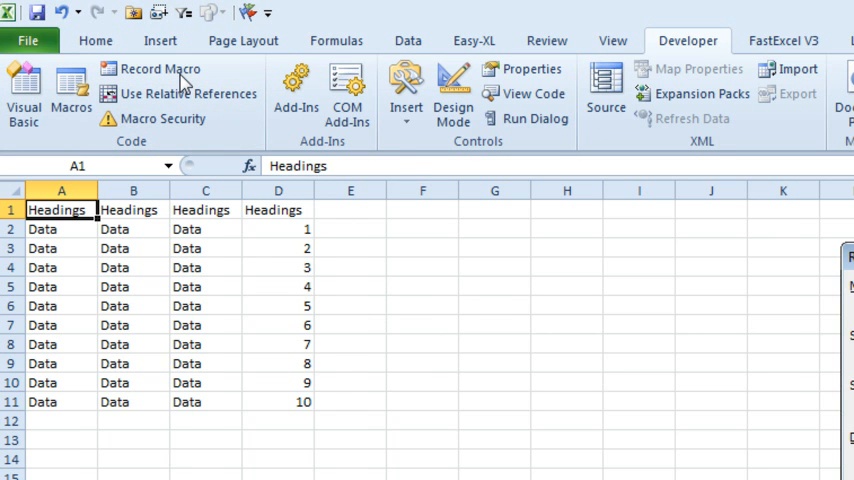
Record macro AutoSumTry1 with relative references, entering =SUM(D2:D11) in D12 to get 55.
left_click(159, 68)
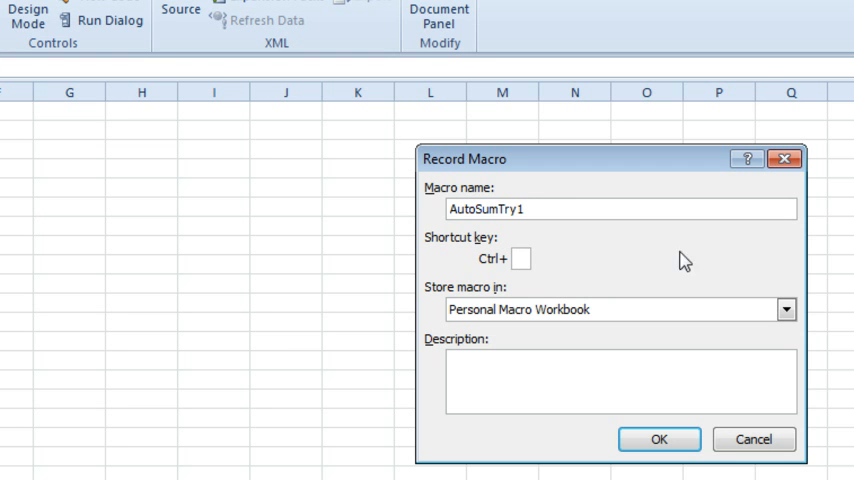
left_click(786, 309)
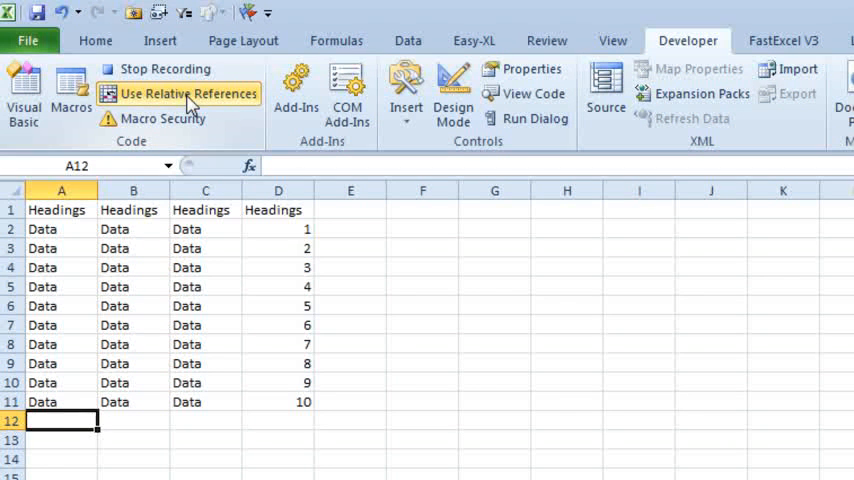
left_click(205, 420)
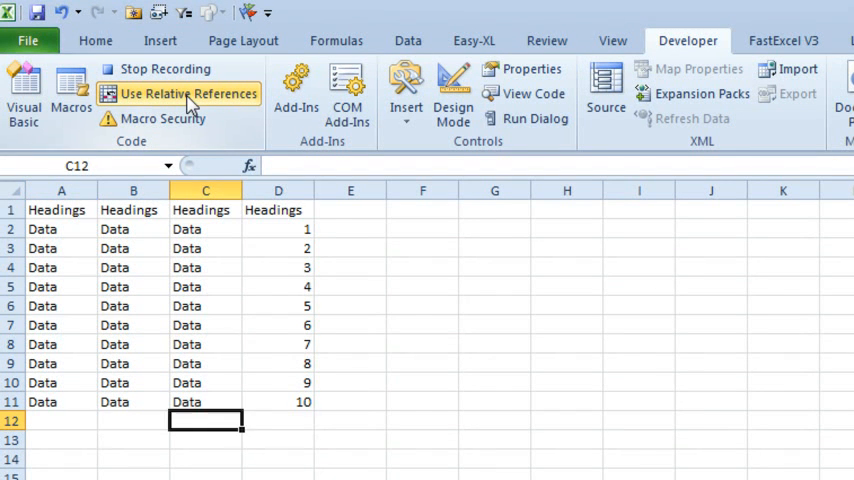
left_click(278, 420)
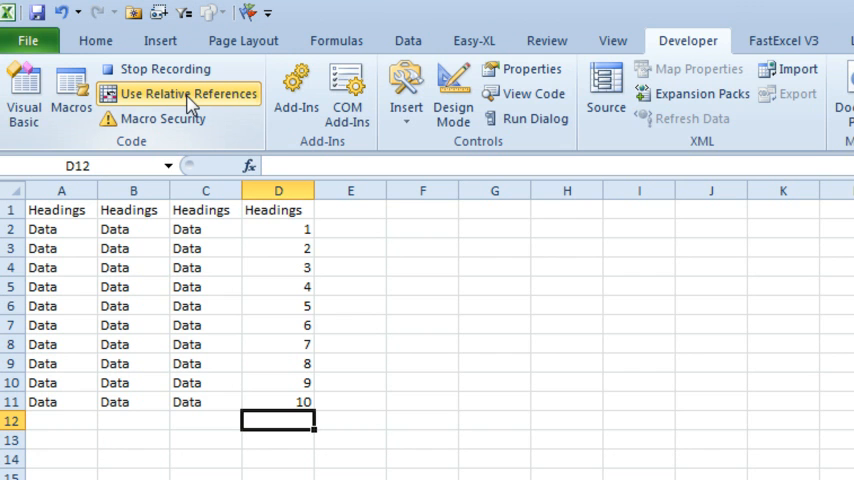
left_click(95, 40)
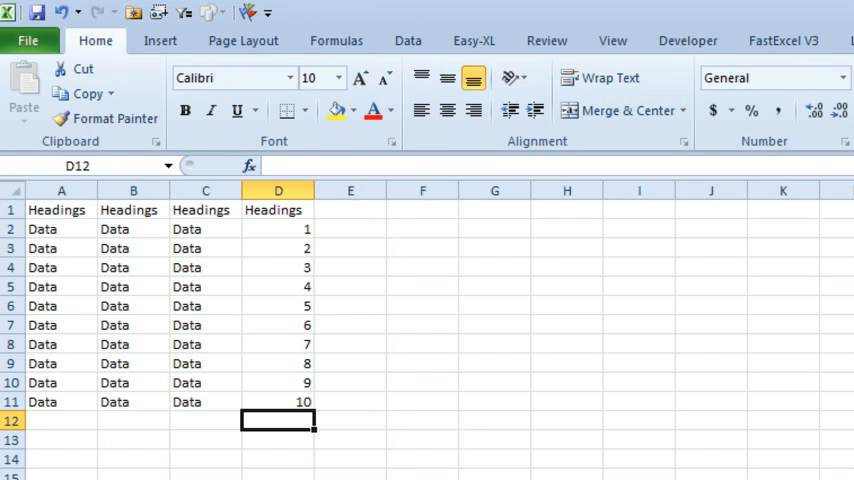
type("=SUM(D2:D11)")
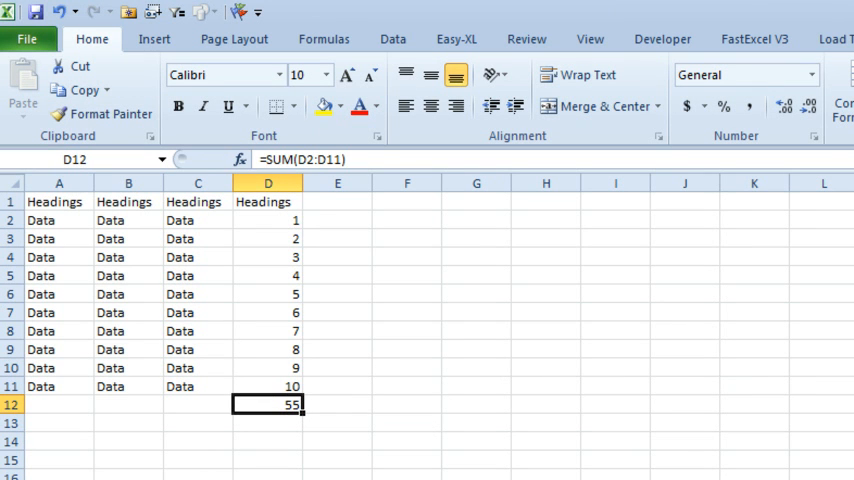
mouse_move(206, 266)
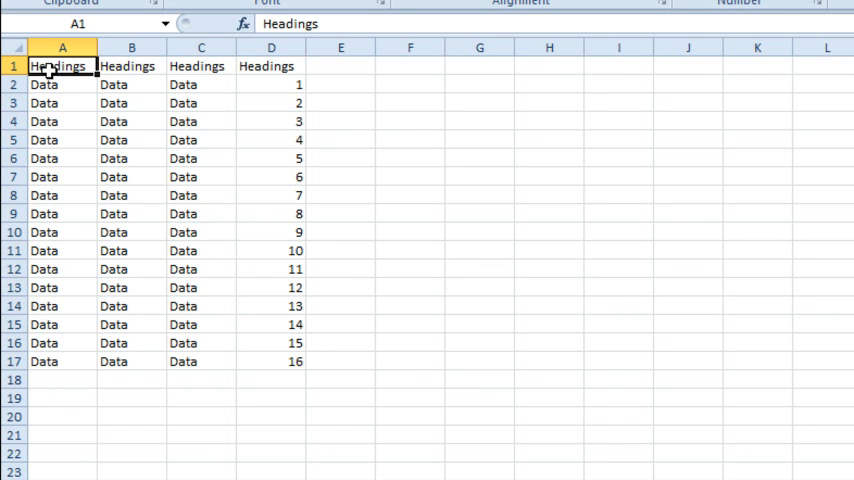
mouse_move(696, 228)
type("=SUM(D8:D17)")
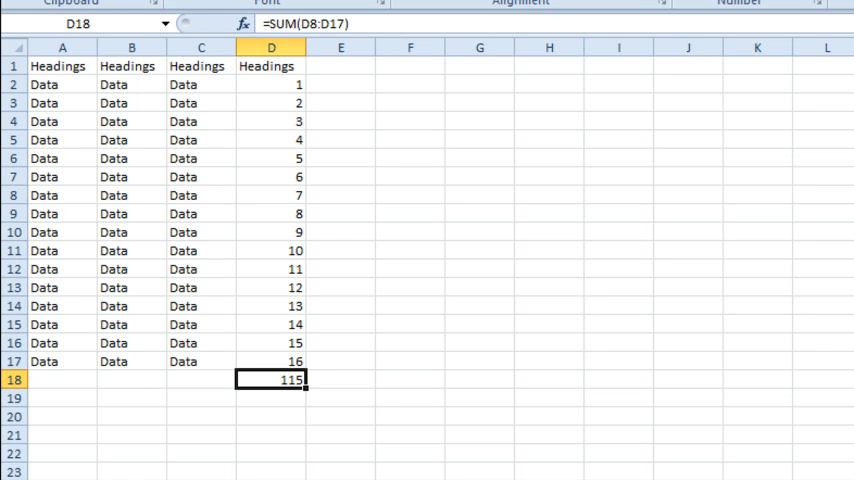
Inspect the D18 total, which sums only D8:D17 for 115.
double_click(271, 379)
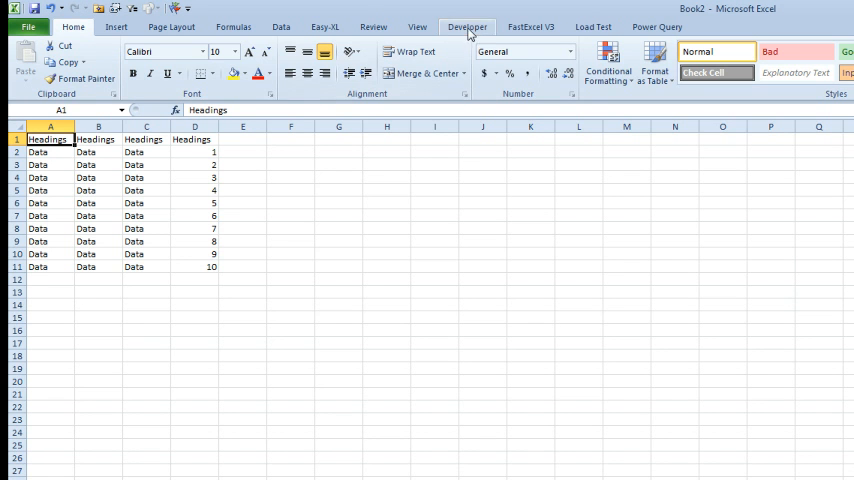
Start recording a macro named AutoSumTry2 in This Workbook.
left_click(467, 27)
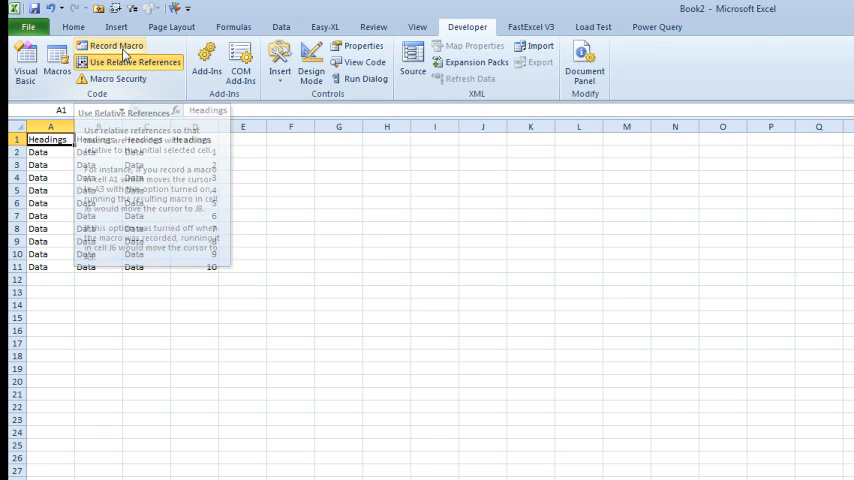
left_click(113, 46)
type("AutoSumTry2")
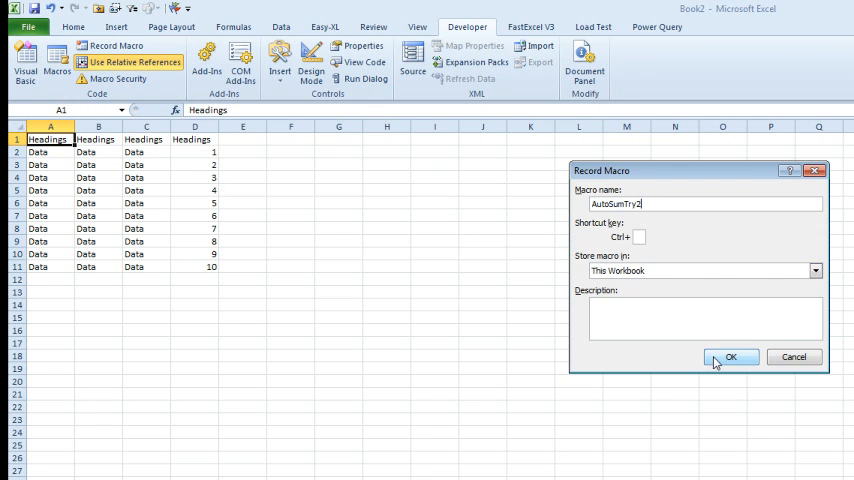
left_click(730, 357)
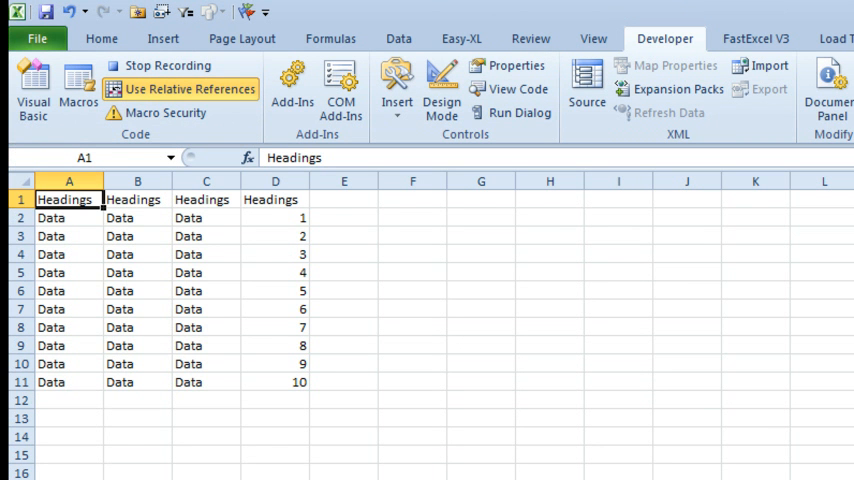
Enter =SUM(D$2:D11) in D12, totalling the numbers as 55.
left_click(275, 399)
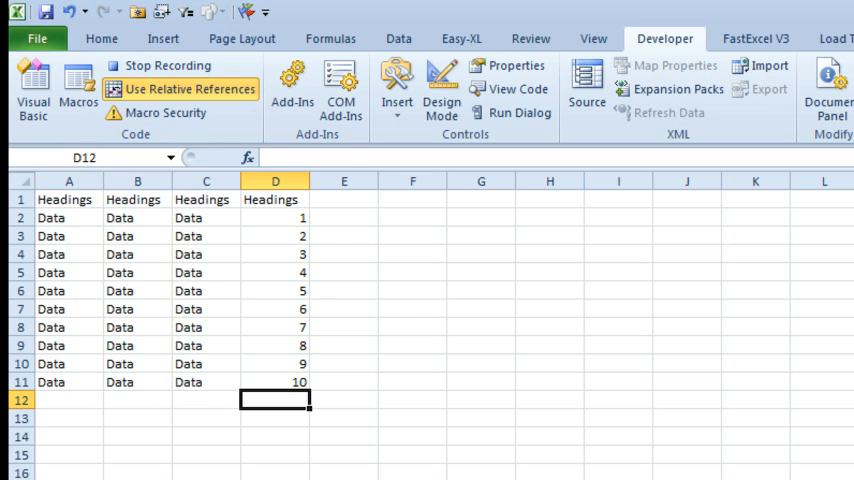
type("=SUM(")
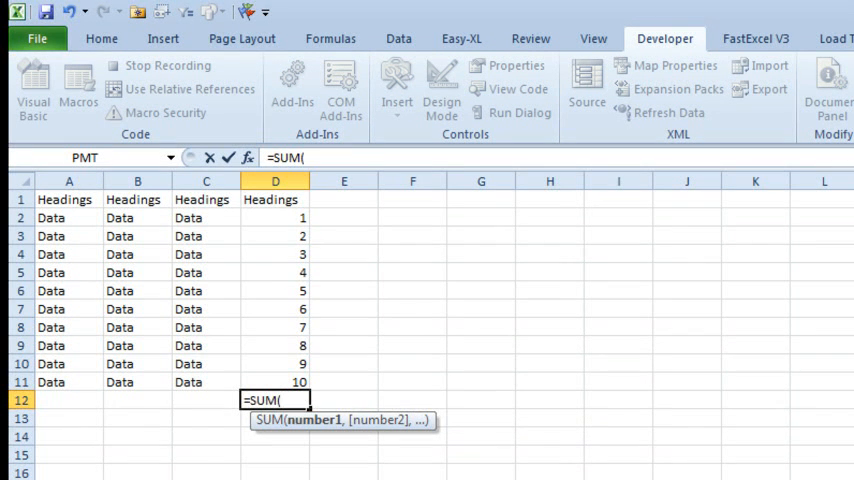
type("D$")
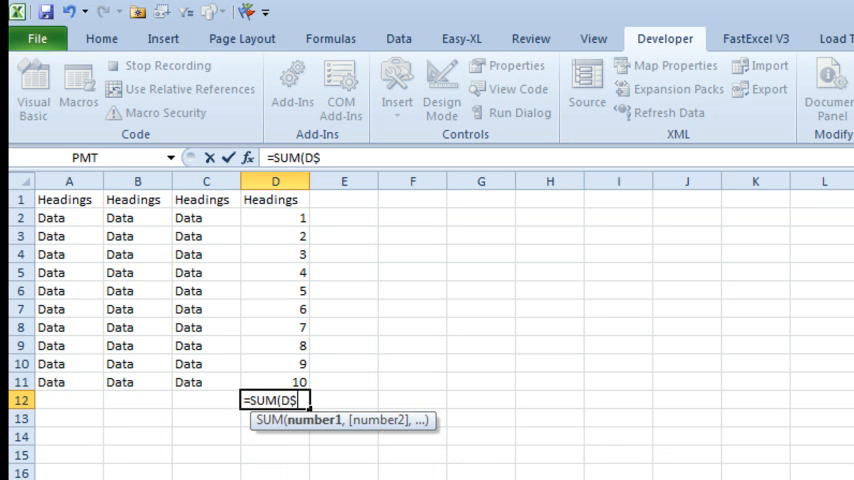
left_click(275, 217)
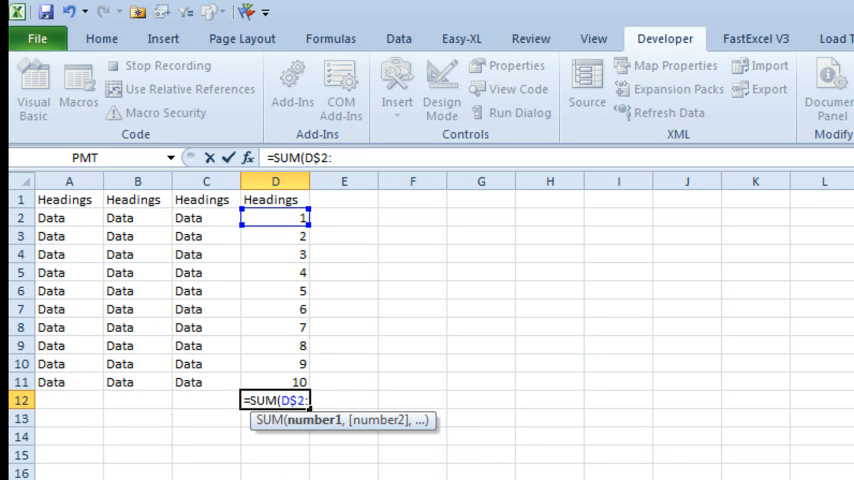
left_click_drag(275, 218, 275, 382)
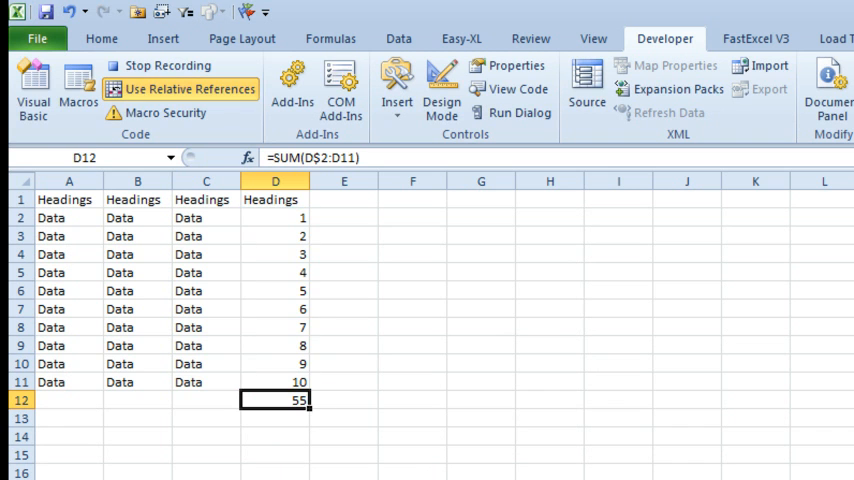
mouse_move(320, 316)
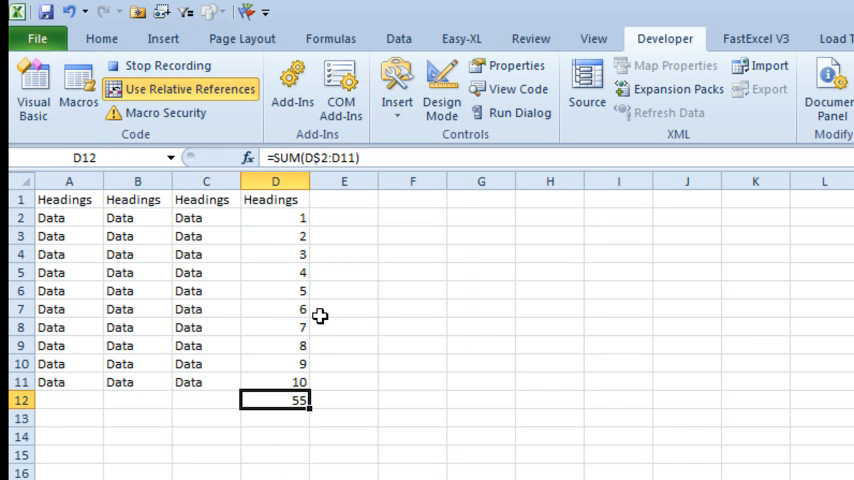
Stop recording, run AutoSumTry2 on the 16-row list, and check D18 sums D2:D17 as 136.
left_click(168, 65)
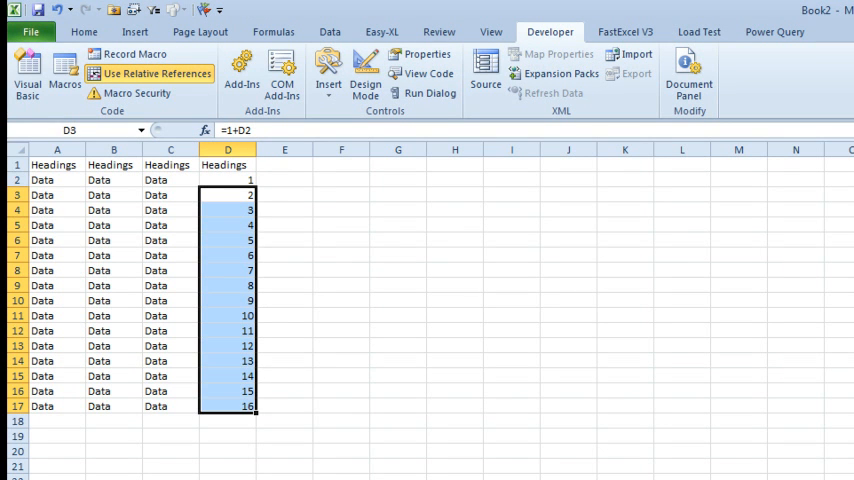
left_click(57, 164)
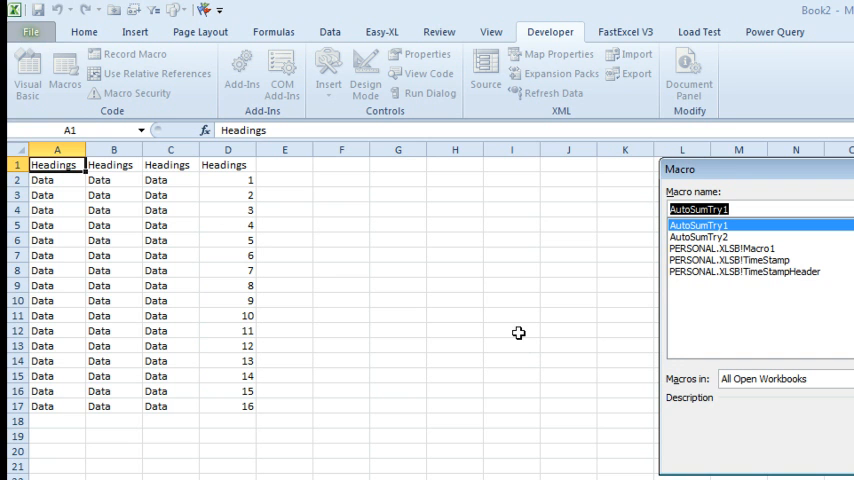
left_click(697, 237)
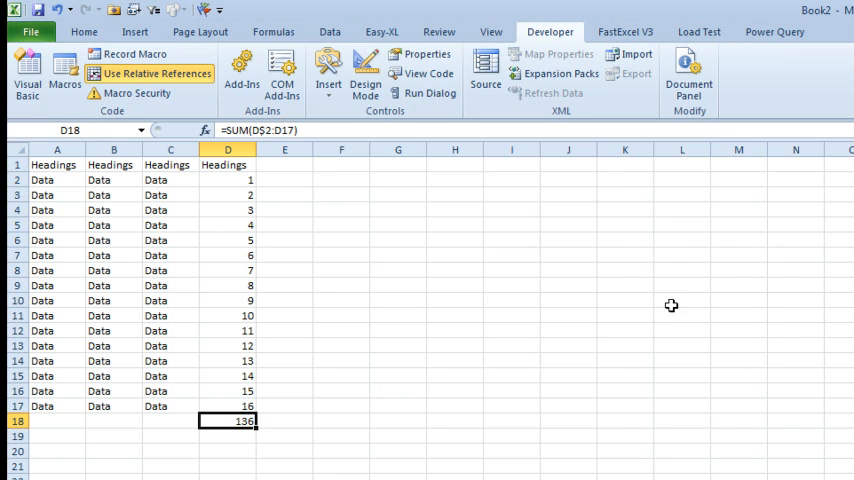
double_click(228, 420)
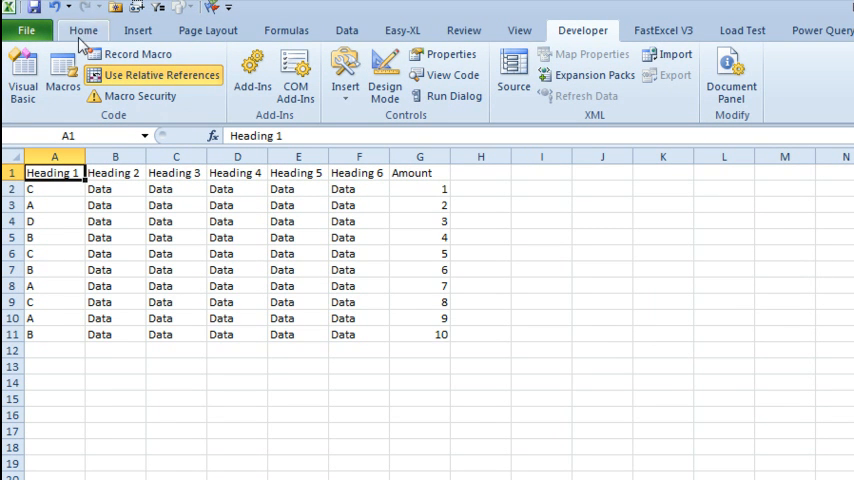
Record SortSubtotalTry1 while sorting ascending by Heading 1 and subtotalling Amount.
left_click(137, 53)
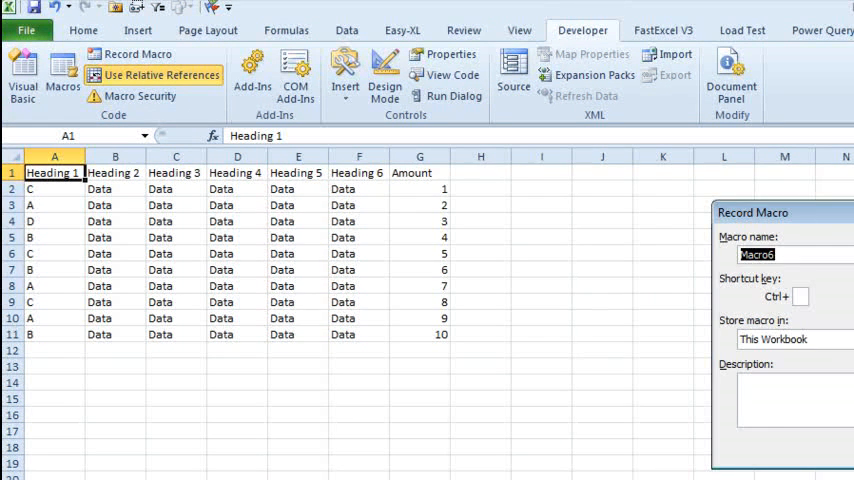
type("SortSubto")
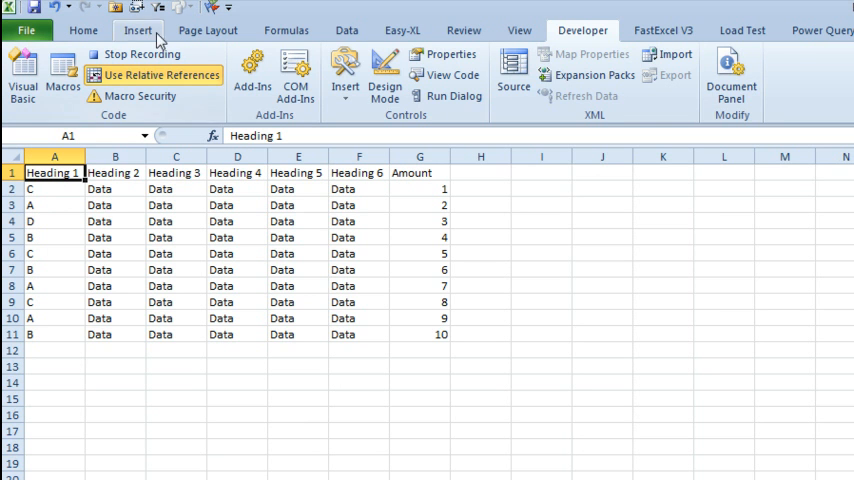
left_click(346, 30)
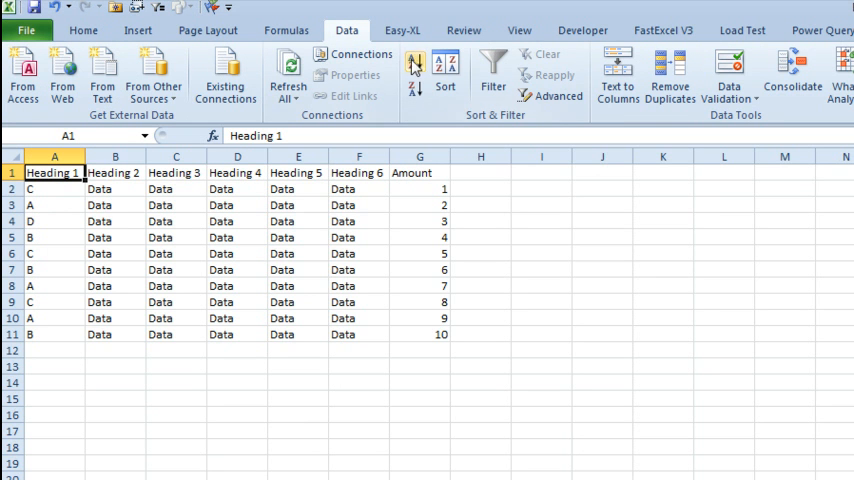
left_click(414, 63)
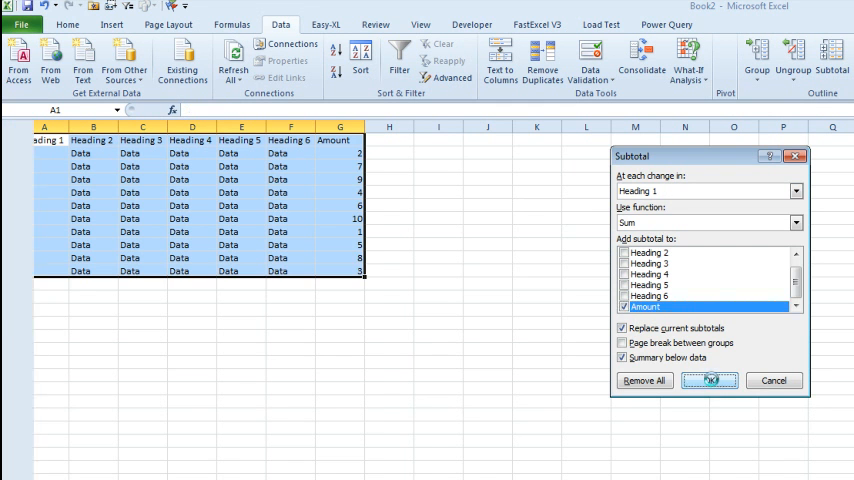
left_click(710, 380)
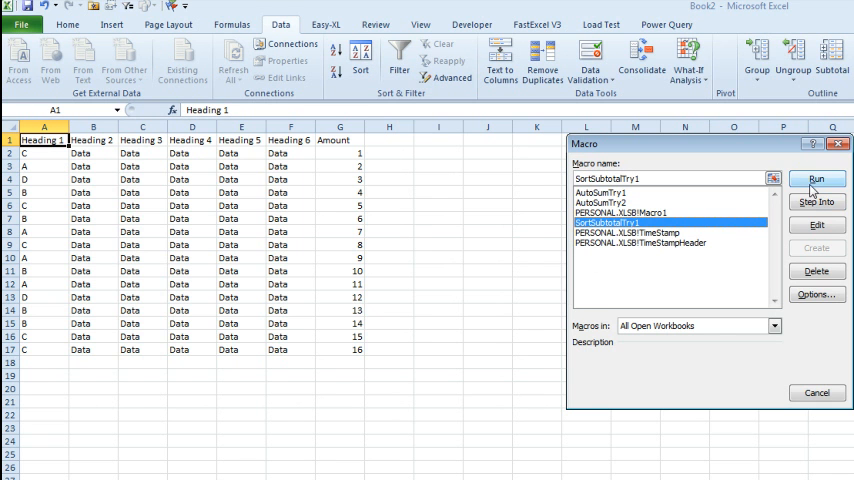
Run the SortSubtotalTry1 macro from the Macro dialog.
left_click(817, 180)
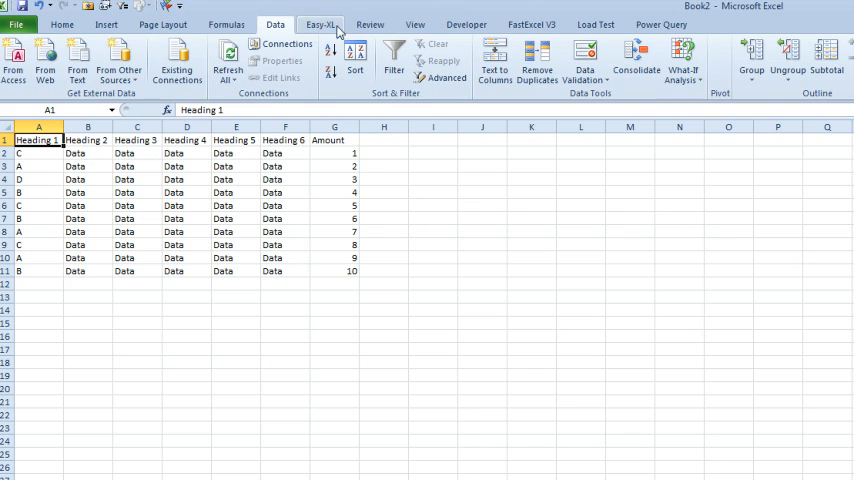
Start recording a macro named SortSubTry2.
left_click(104, 46)
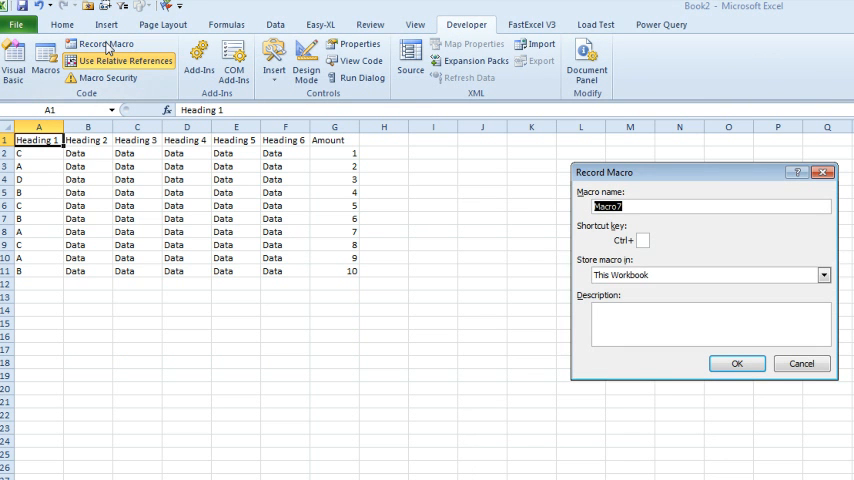
type("SortSubTry2")
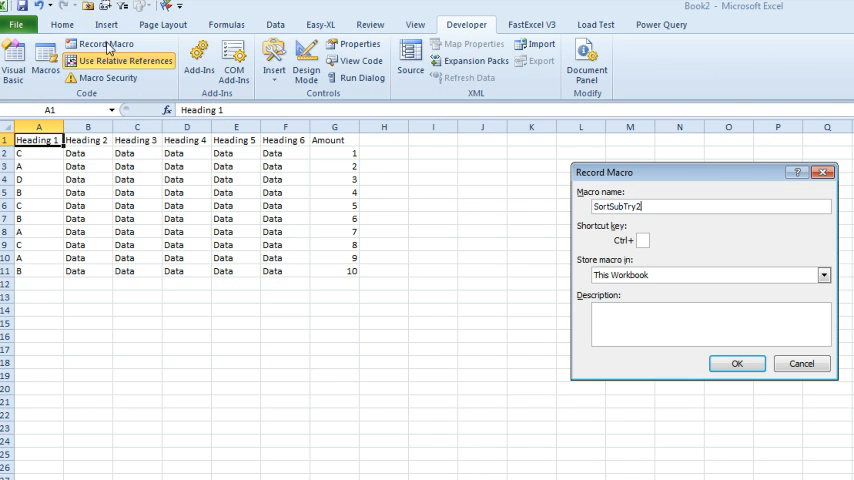
left_click(737, 363)
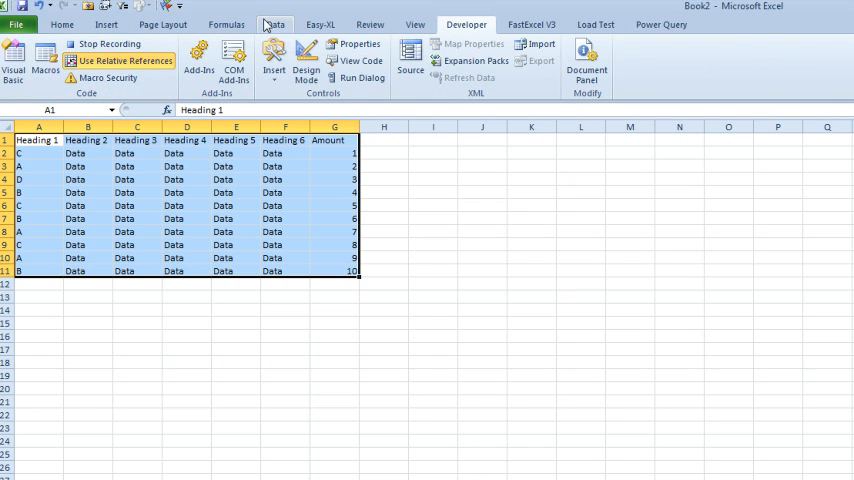
Sort the data by Heading 1 and add Amount subtotals at each Heading 1 change.
left_click(275, 24)
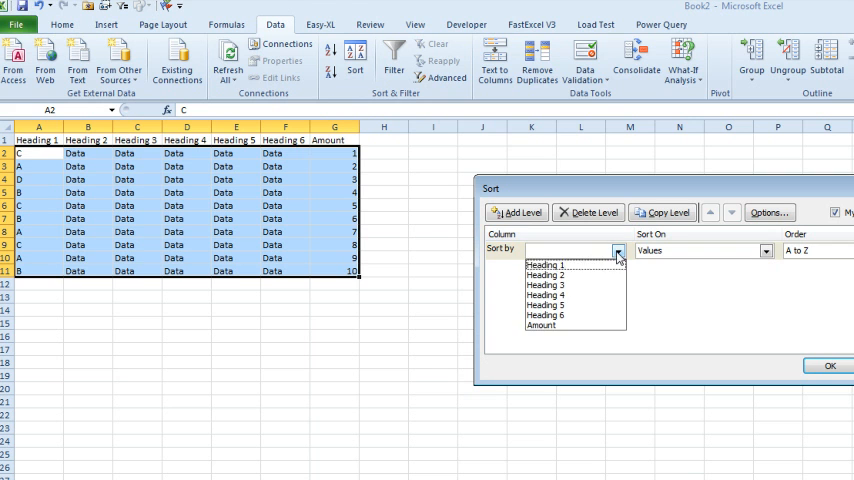
left_click(540, 264)
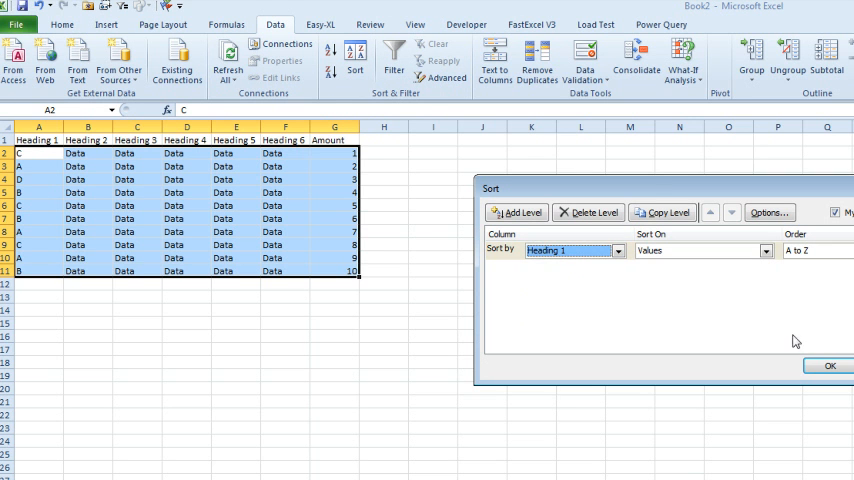
left_click(829, 365)
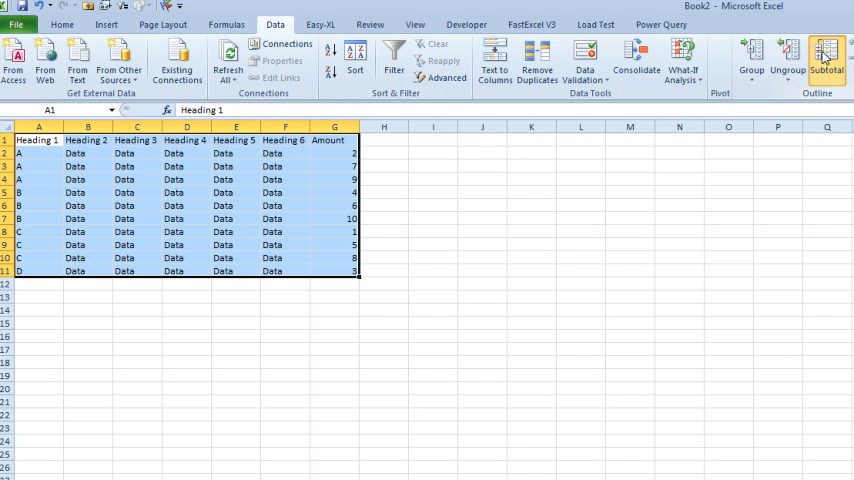
left_click(826, 57)
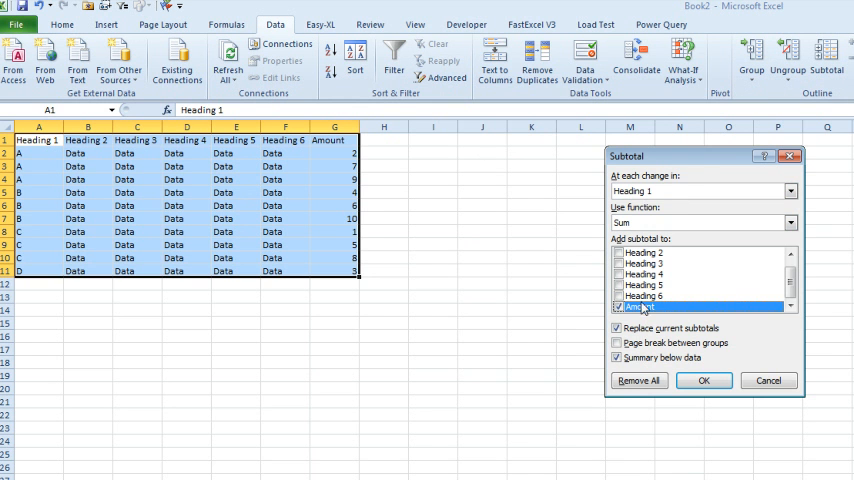
left_click(704, 380)
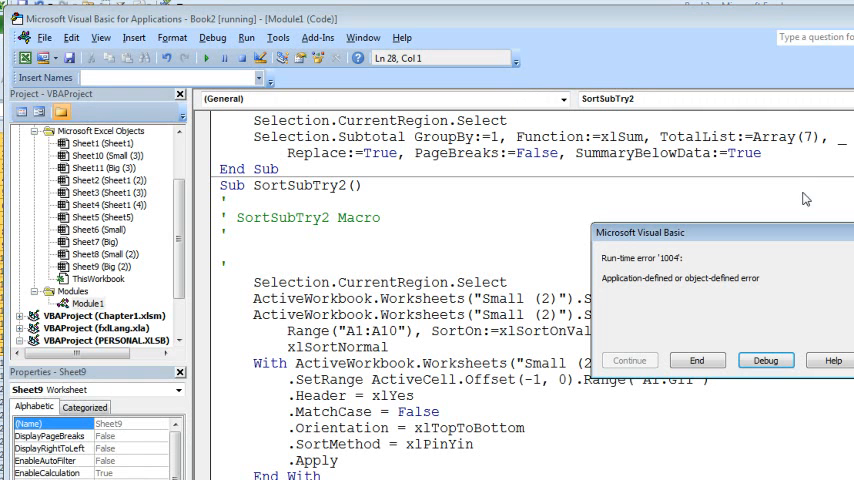
End the failed SortSubTry2 run from the run-time error 1004 dialog.
left_click(765, 360)
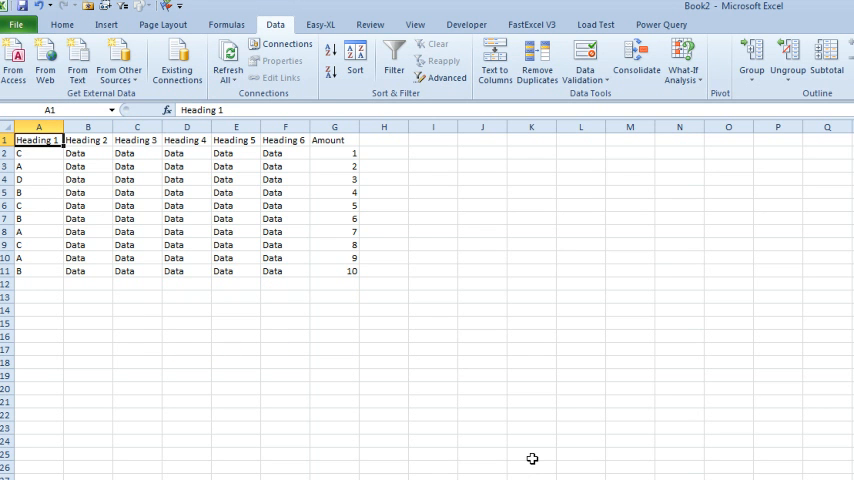
Start recording a macro named SortSubTry3.
left_click(466, 24)
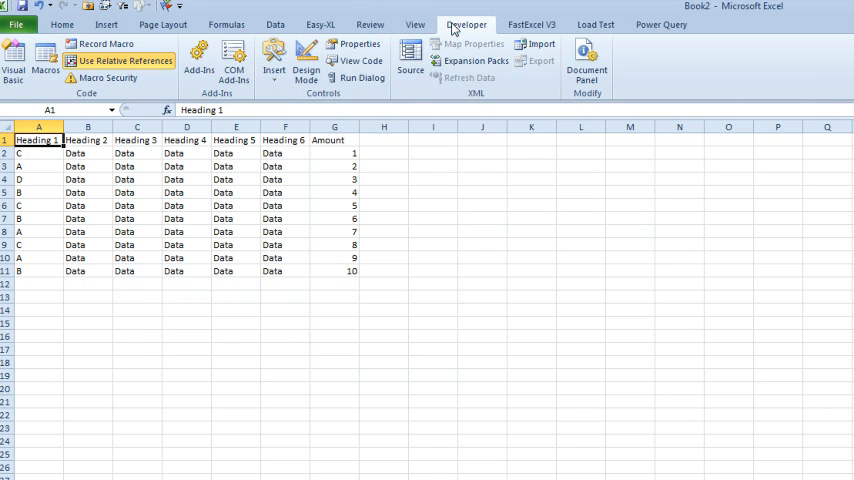
left_click(104, 43)
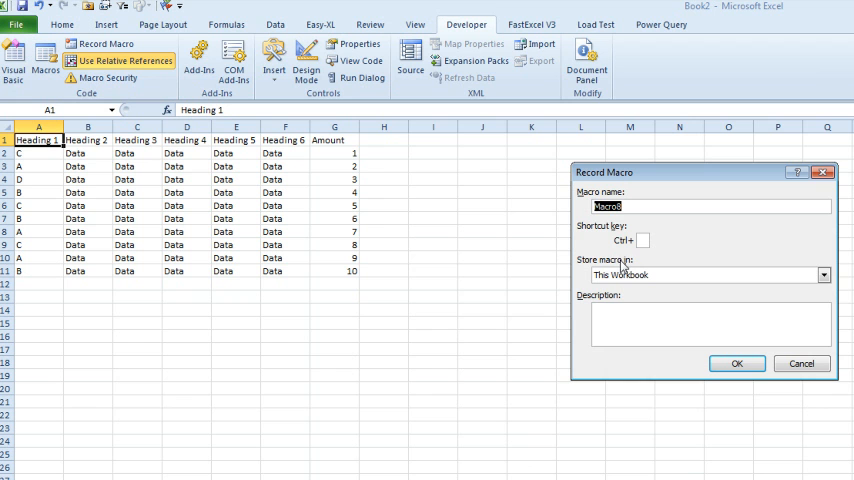
type("SortSubTry3")
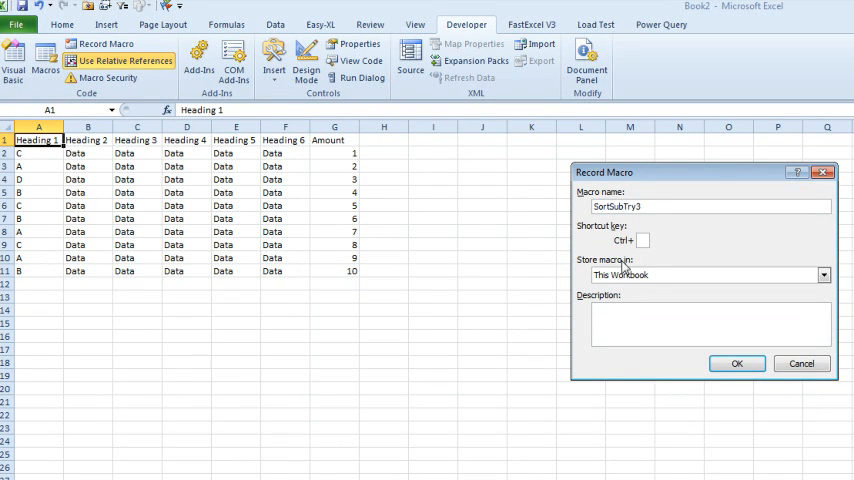
left_click(737, 363)
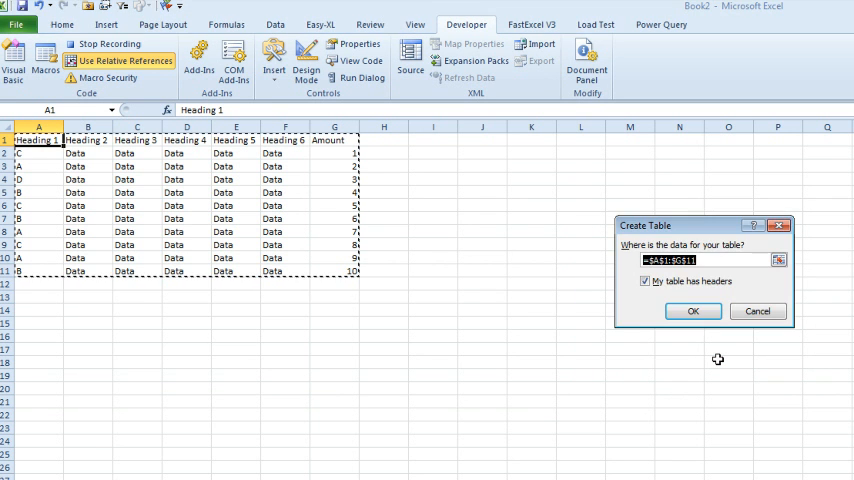
Make the data a table, sort by Heading 1, convert back to a range, and subtotal Amount.
left_click(692, 311)
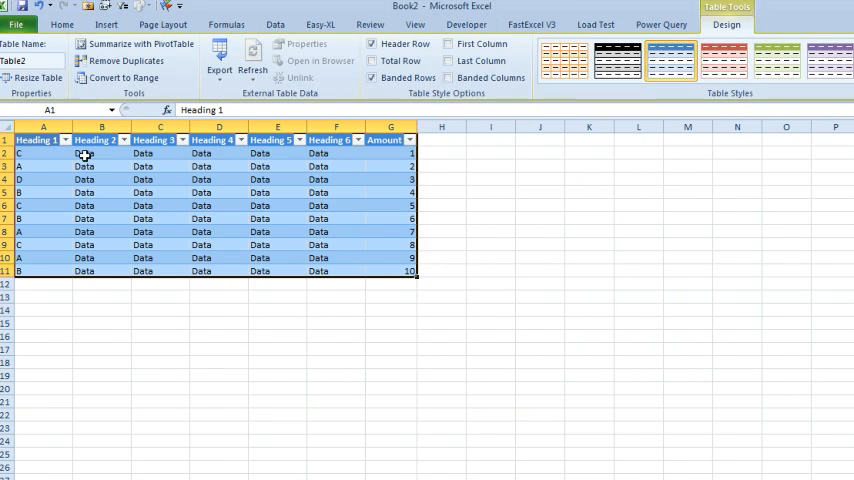
left_click(65, 140)
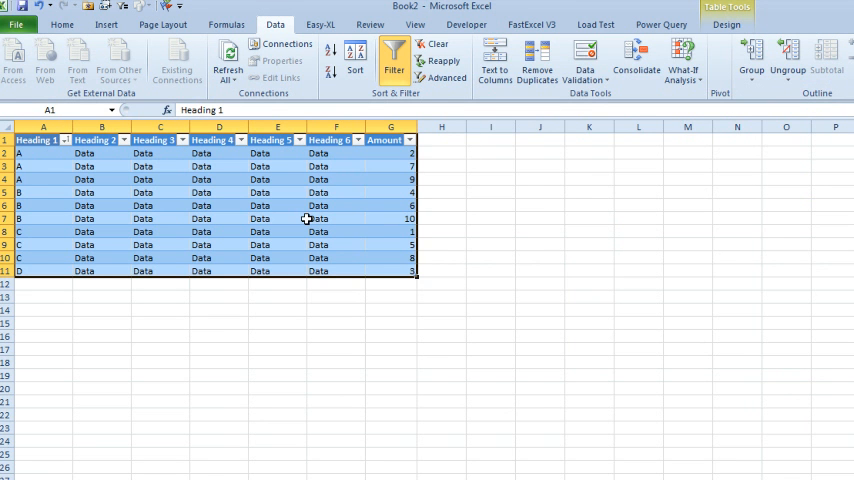
left_click(727, 24)
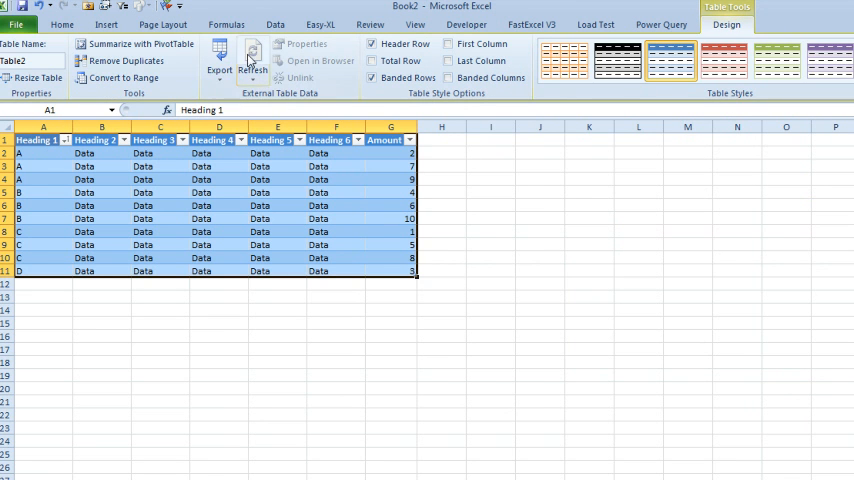
left_click(123, 78)
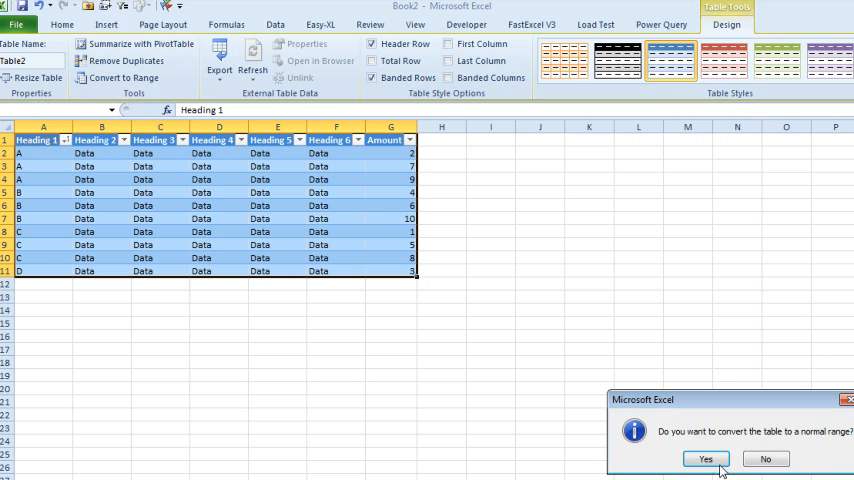
left_click(705, 459)
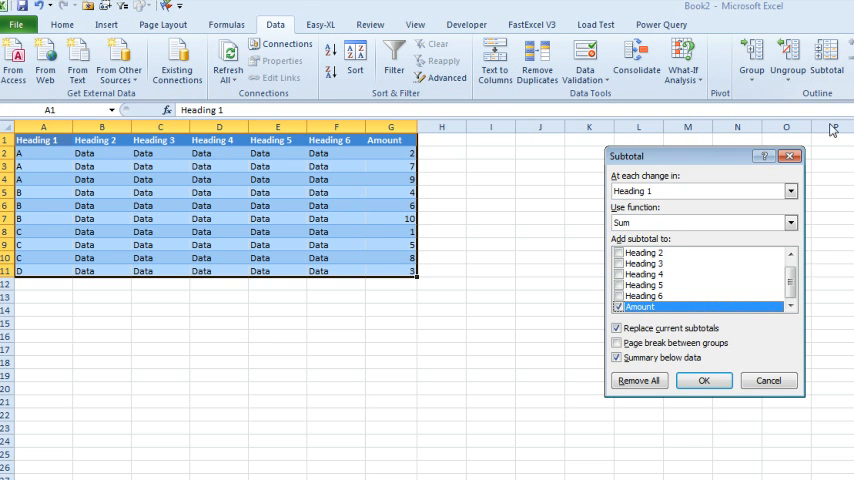
left_click(703, 380)
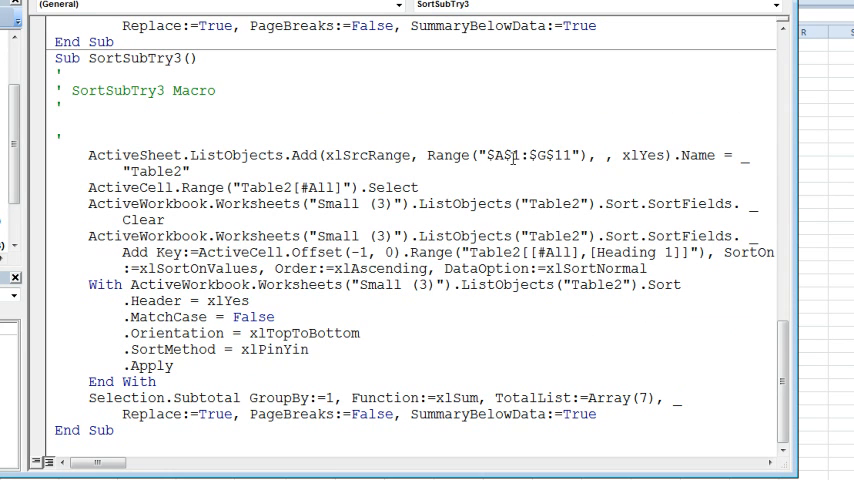
mouse_move(570, 155)
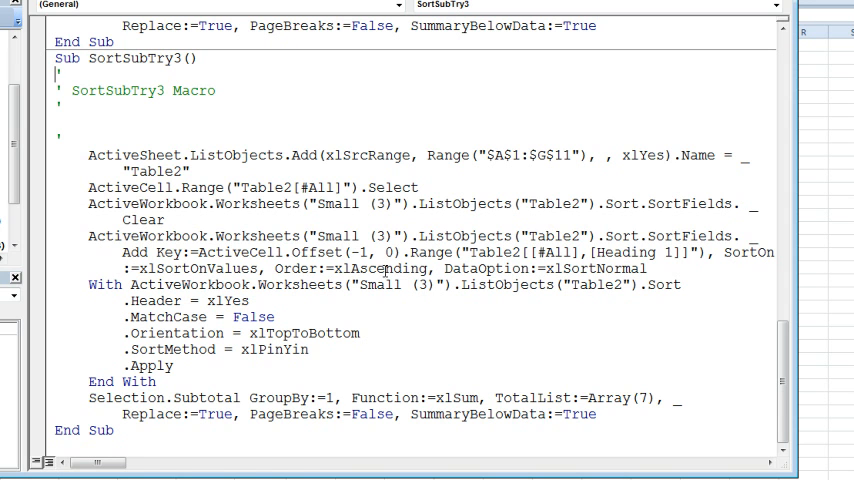
mouse_move(562, 148)
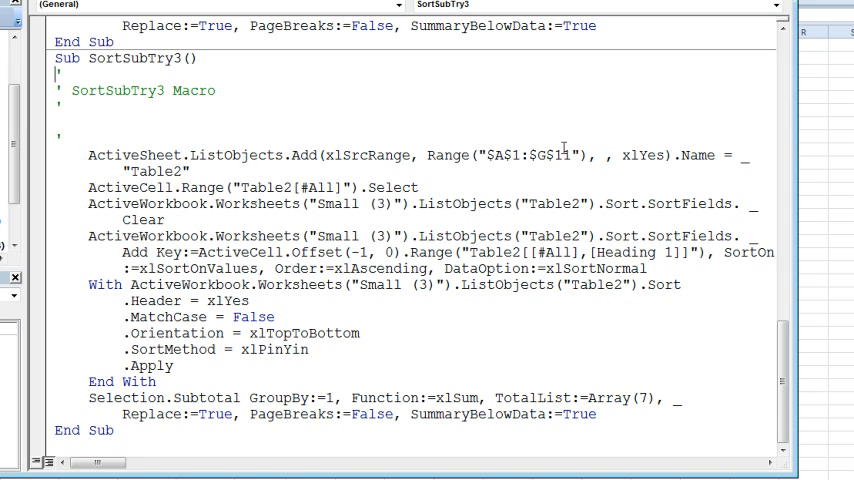
mouse_move(408, 294)
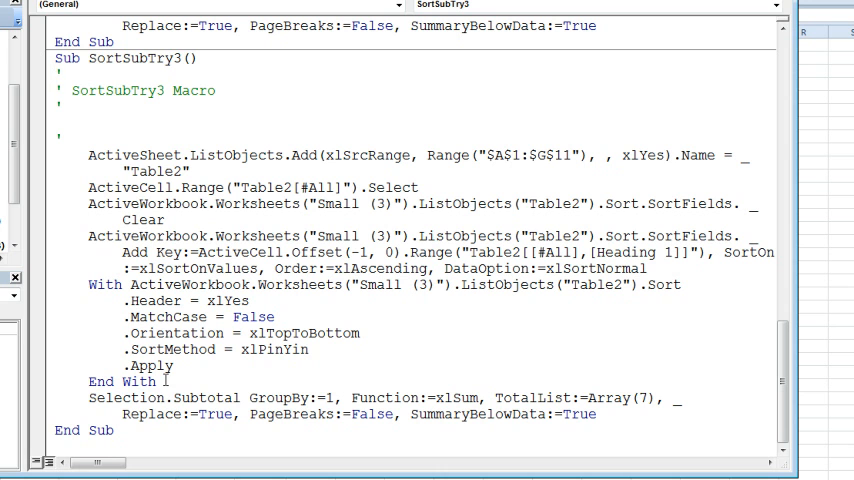
View the SortSubTry3 procedure in Module1, with its fixed $A$1:$G$11 table range.
left_click(58, 74)
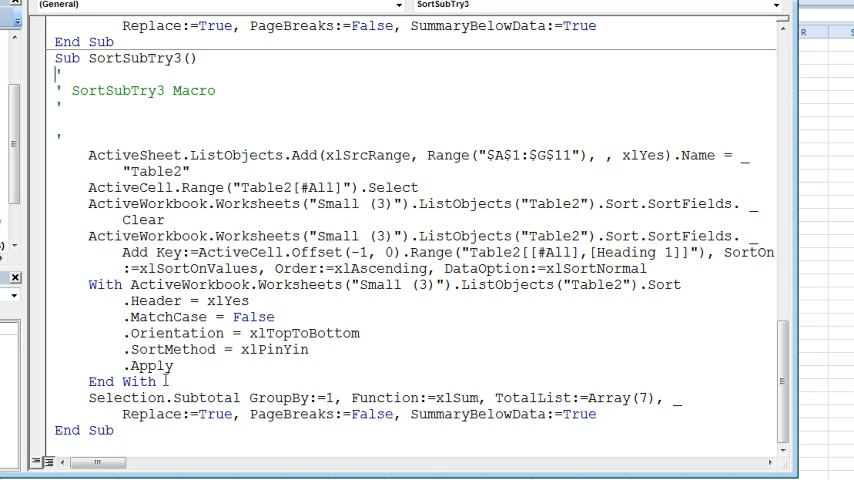